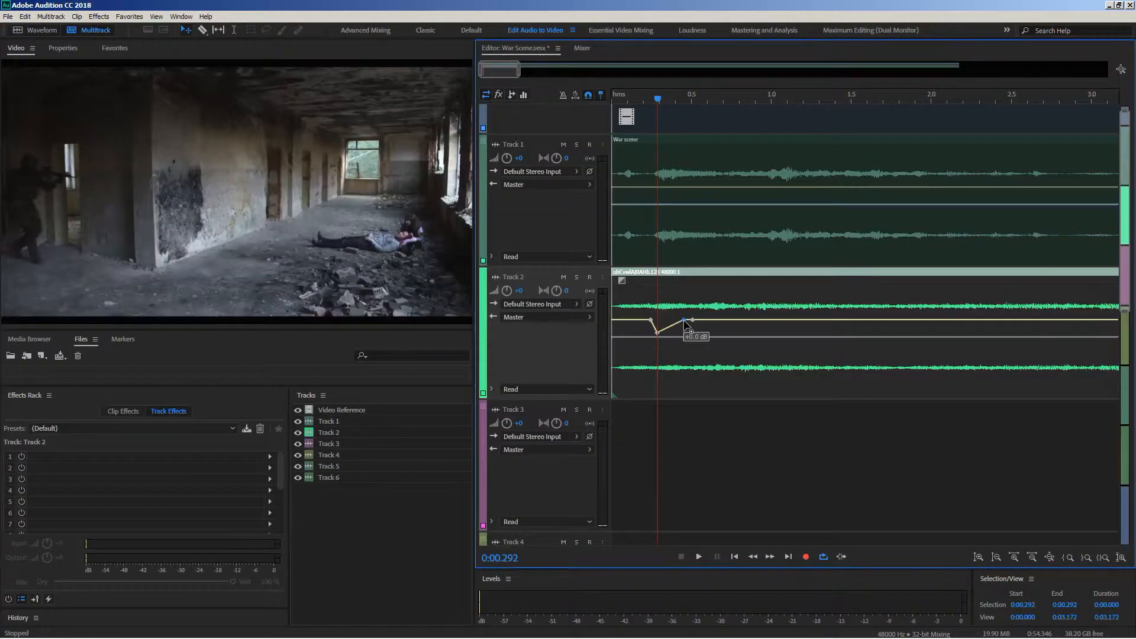
Step: Lower and fine-tune a Track 2 volume keyframe so the dip bottoms out flat
left_click_drag(686, 322, 686, 335)
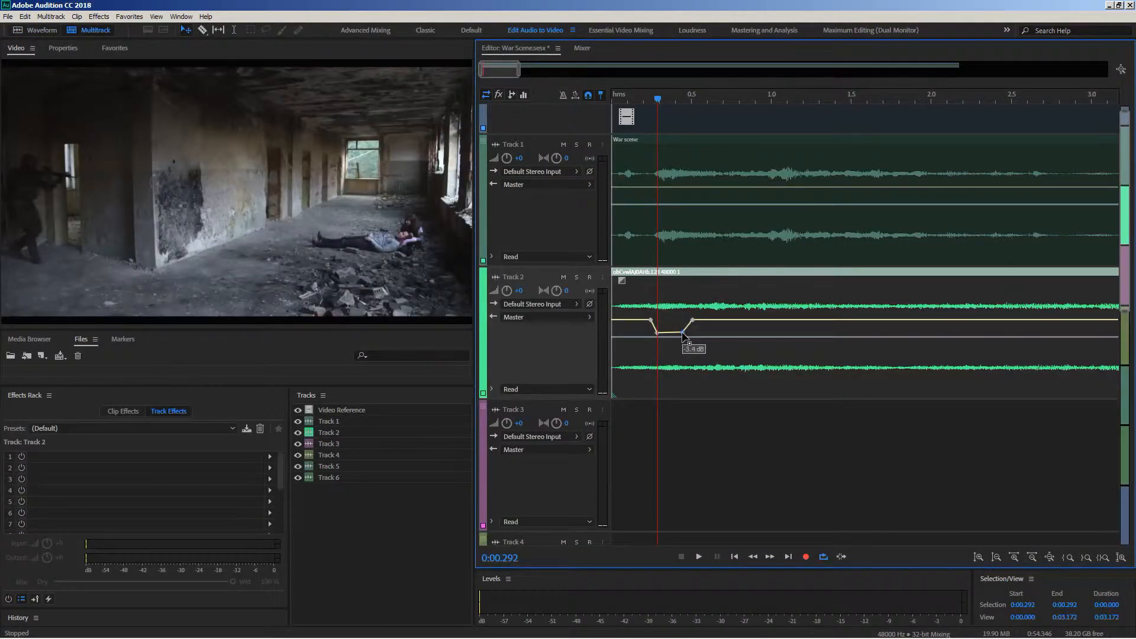
left_click_drag(685, 338, 686, 334)
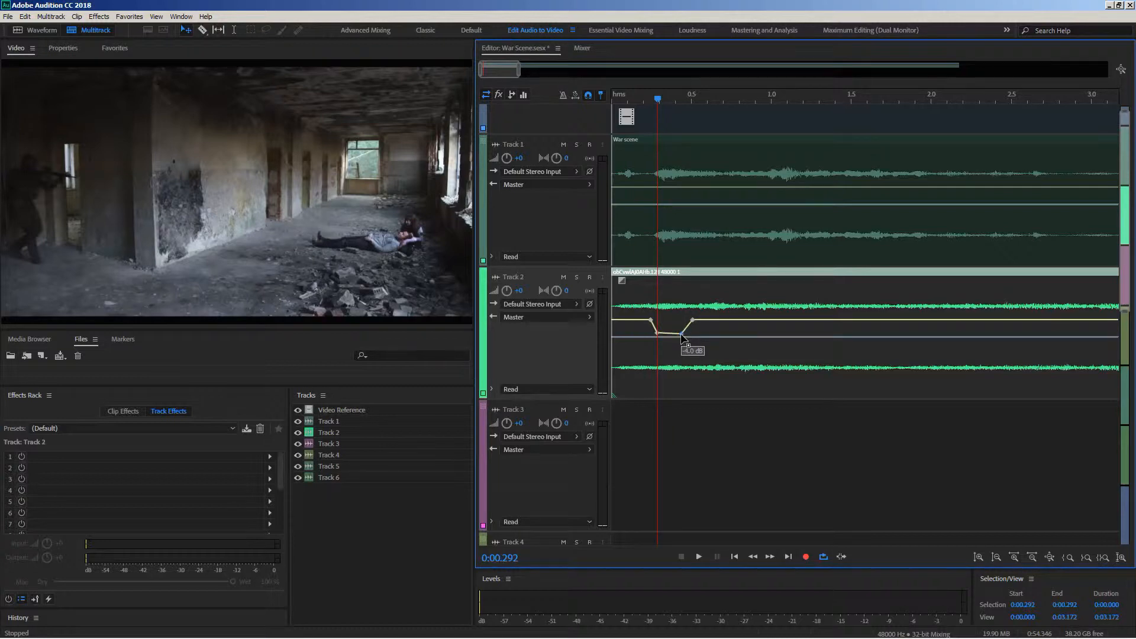